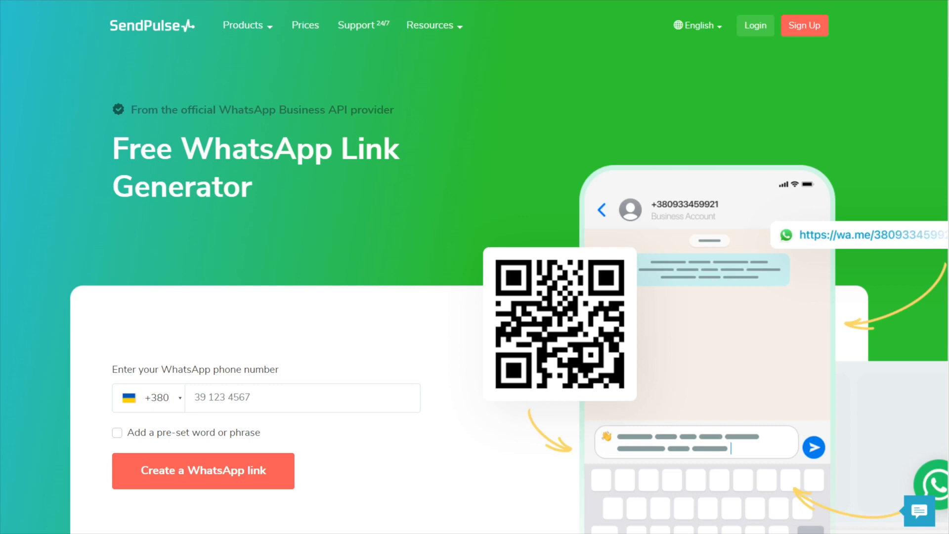
{"action": "scroll", "scroll_direction": "down", "scroll_amount": 3}
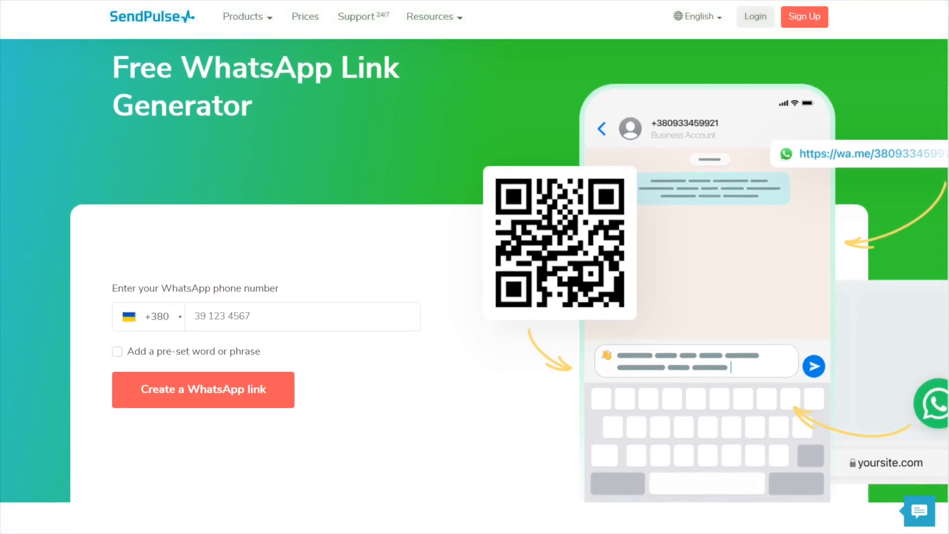
{"action": "left_click", "coordinate": [150, 316]}
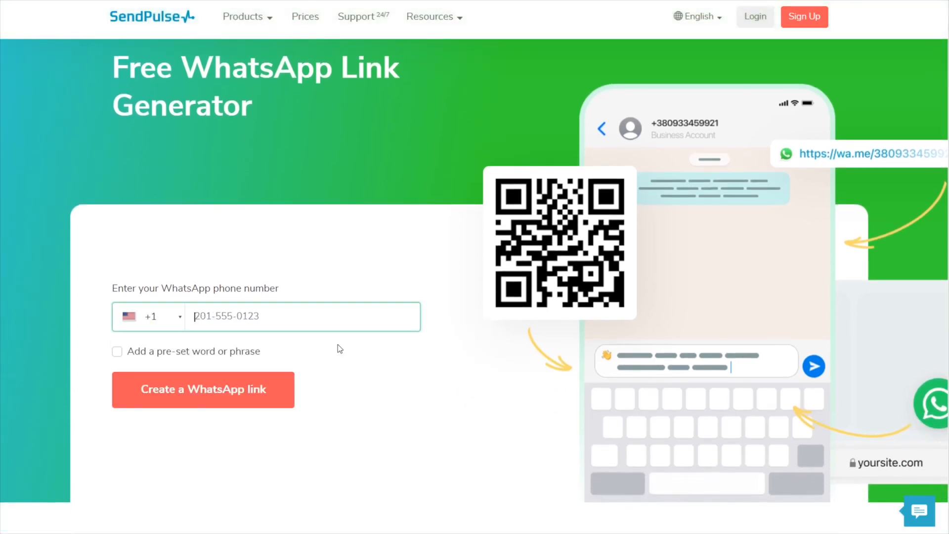
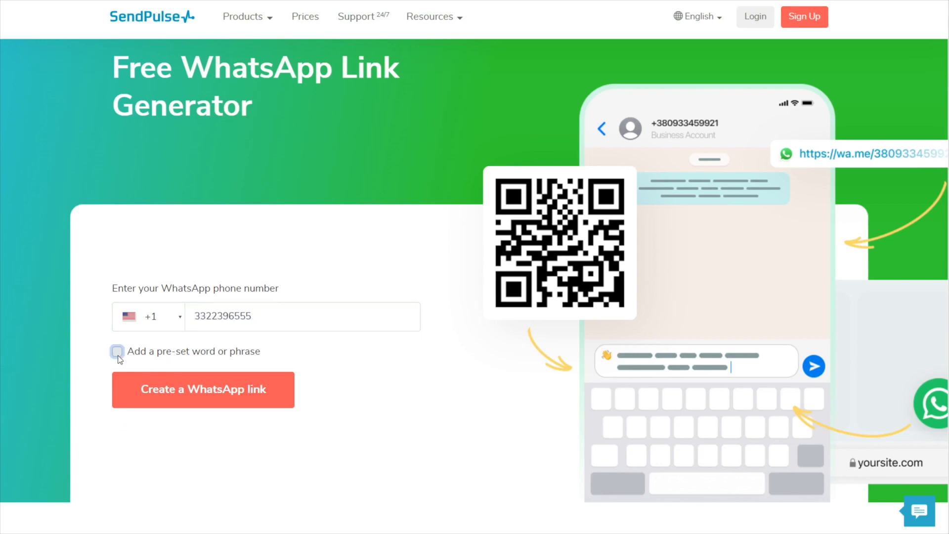
- Enable a pre-set phrase and enter 'Sign up with WhatsApp'
{"action": "left_click", "coordinate": [116, 351]}
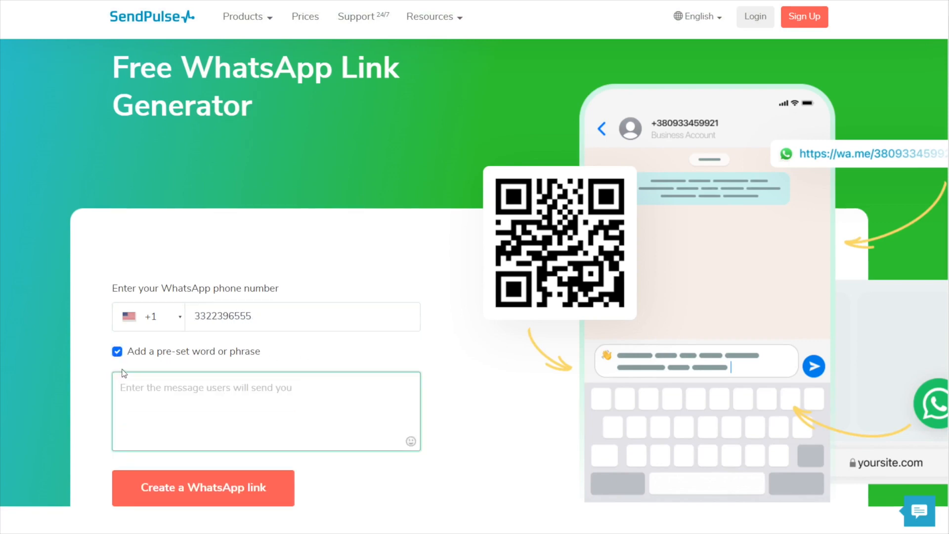
{"action": "type", "text": "Sign up"}
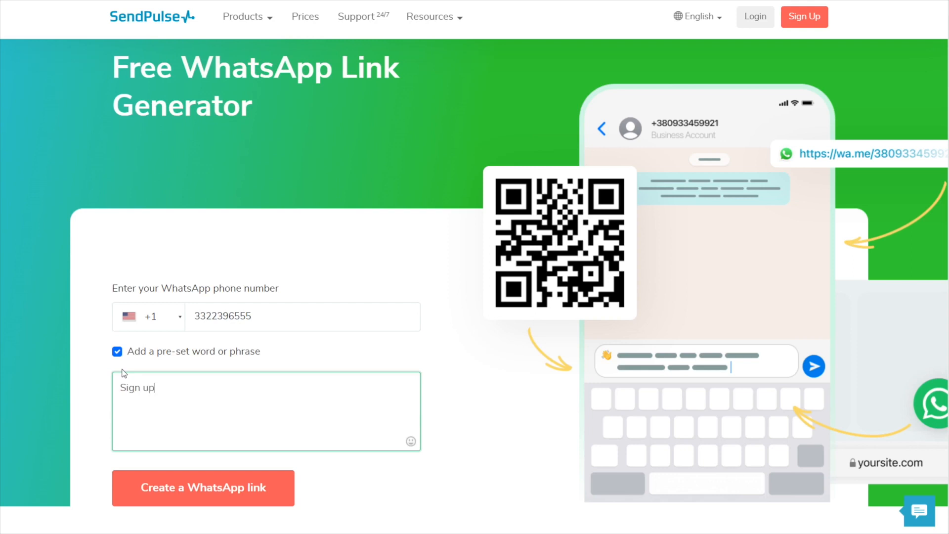
{"action": "type", "text": "with W"}
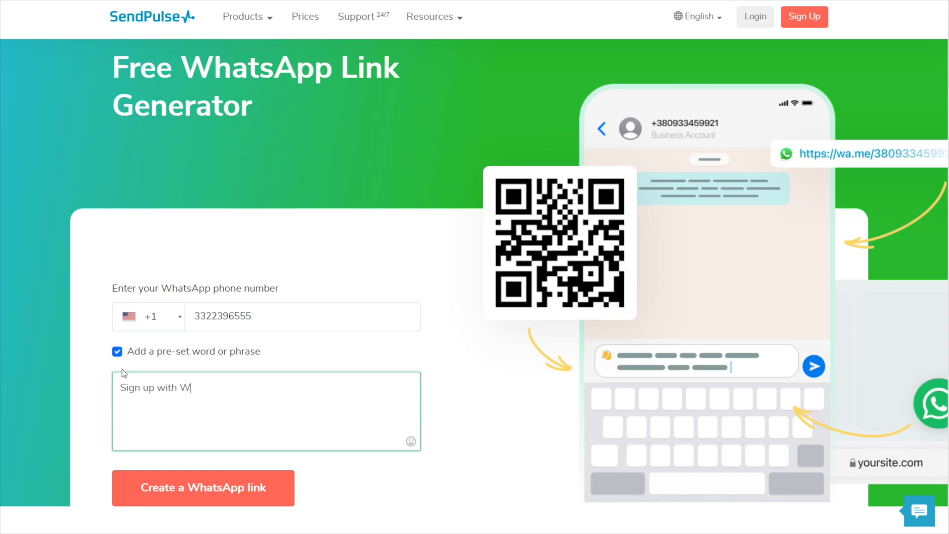
{"action": "type", "text": "hatsApp"}
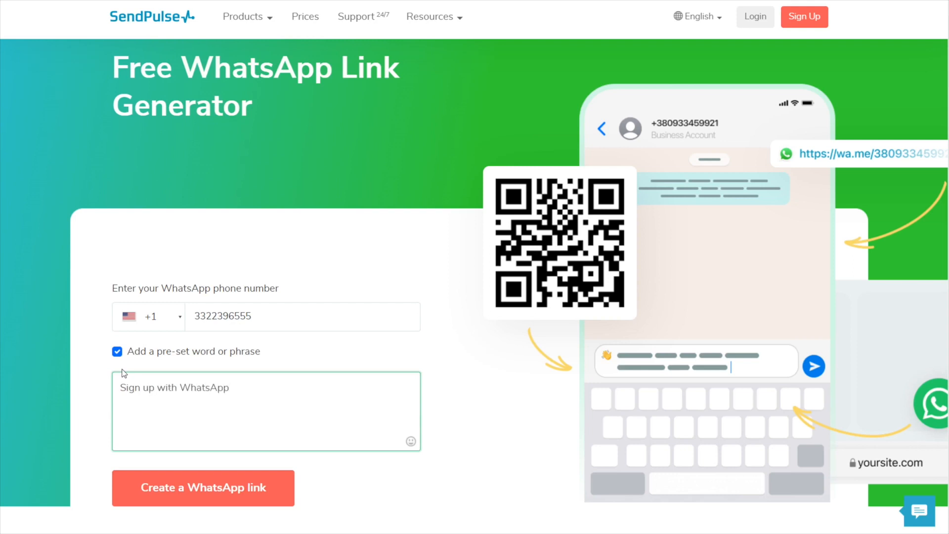
- Create the WhatsApp link, copy it, and display its QR code
{"action": "left_click", "coordinate": [203, 487]}
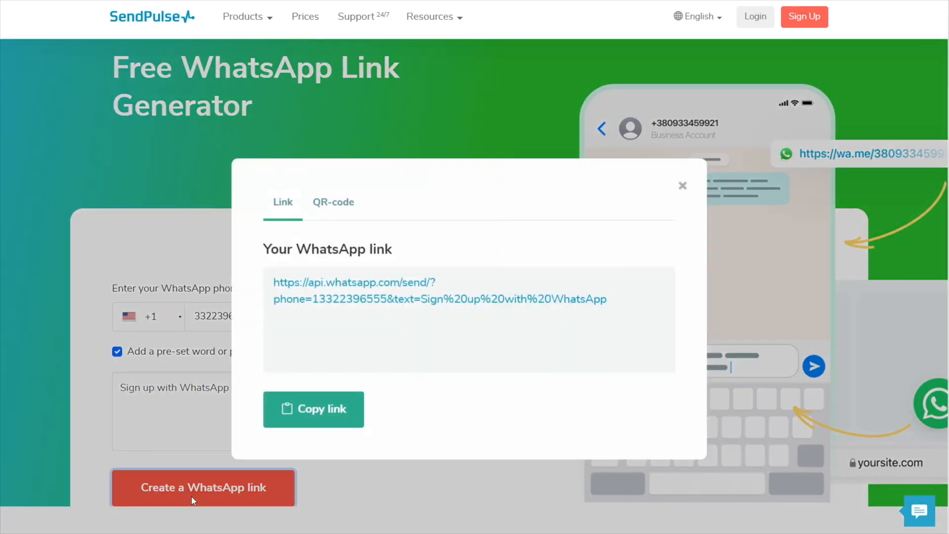
{"action": "mouse_move", "coordinate": [313, 409]}
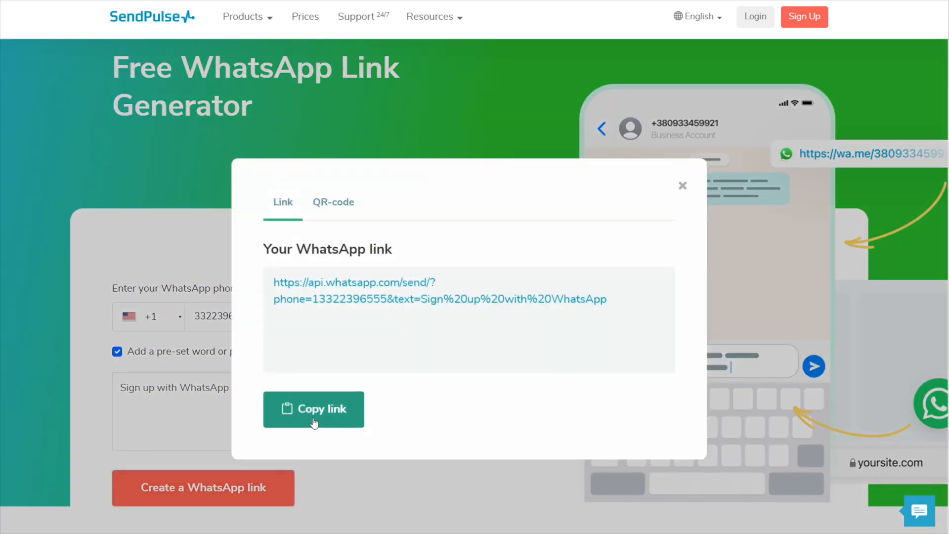
{"action": "left_click", "coordinate": [333, 202]}
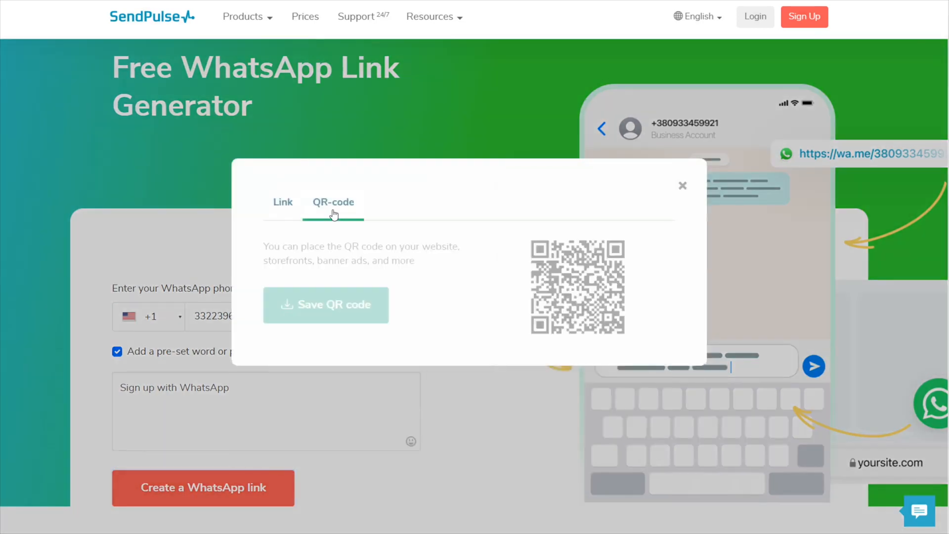
{"action": "left_click", "coordinate": [326, 304]}
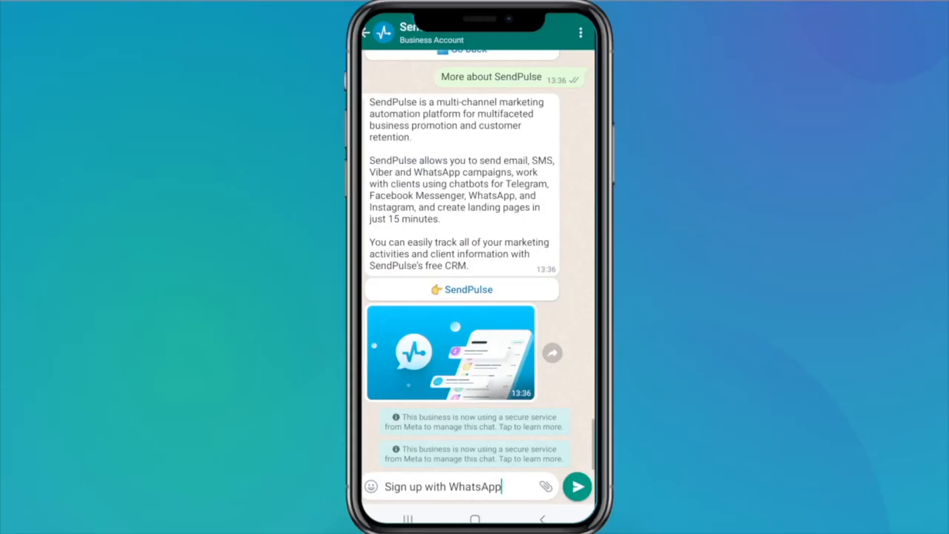
{"action": "left_click", "coordinate": [575, 486]}
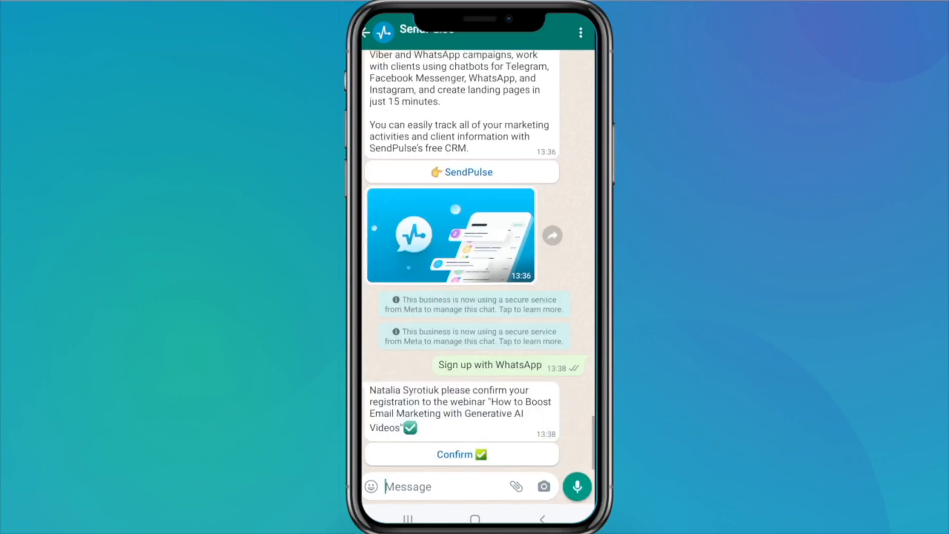
{"action": "left_click", "coordinate": [461, 454]}
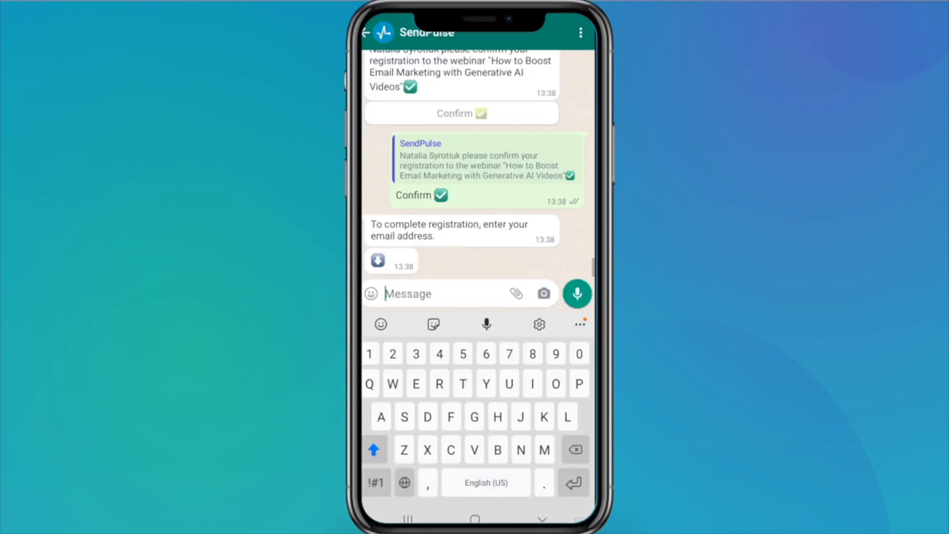
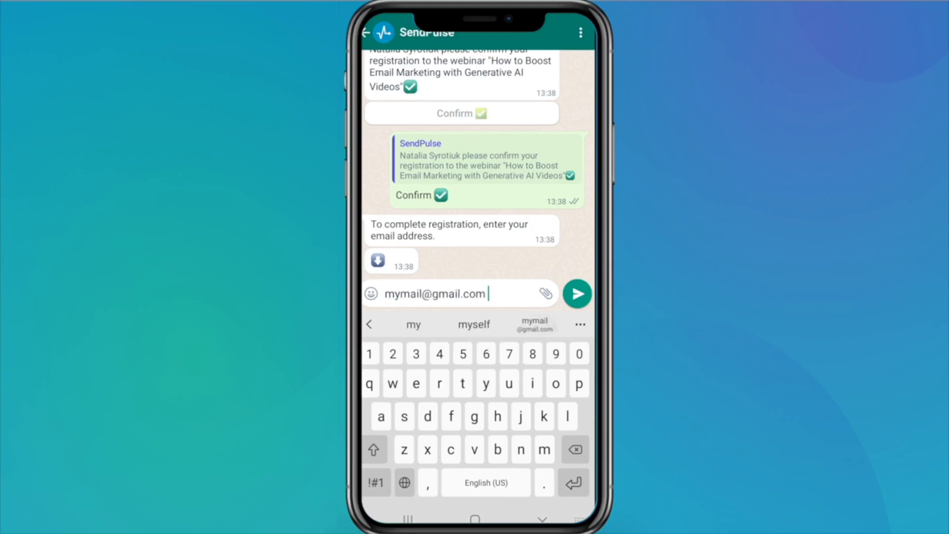
{"action": "left_click", "coordinate": [576, 293]}
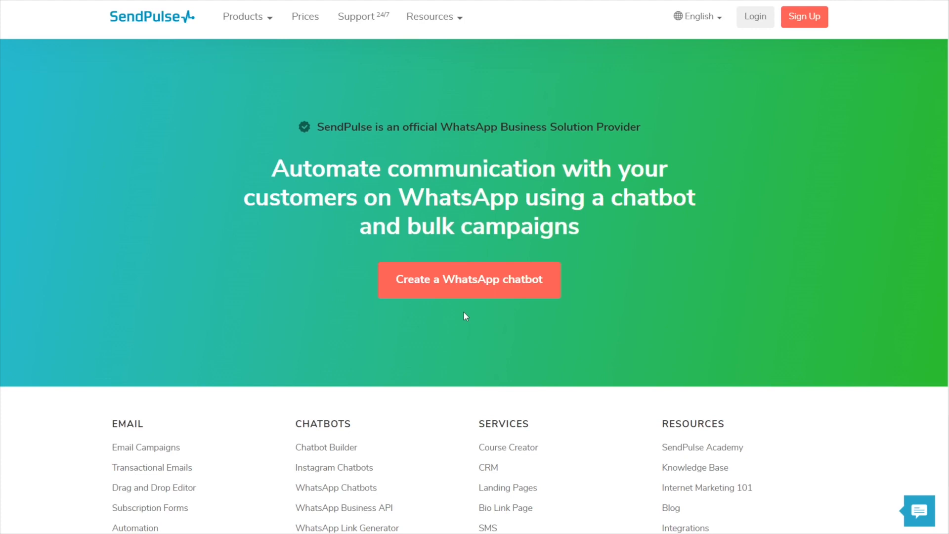
{"action": "mouse_move", "coordinate": [466, 299]}
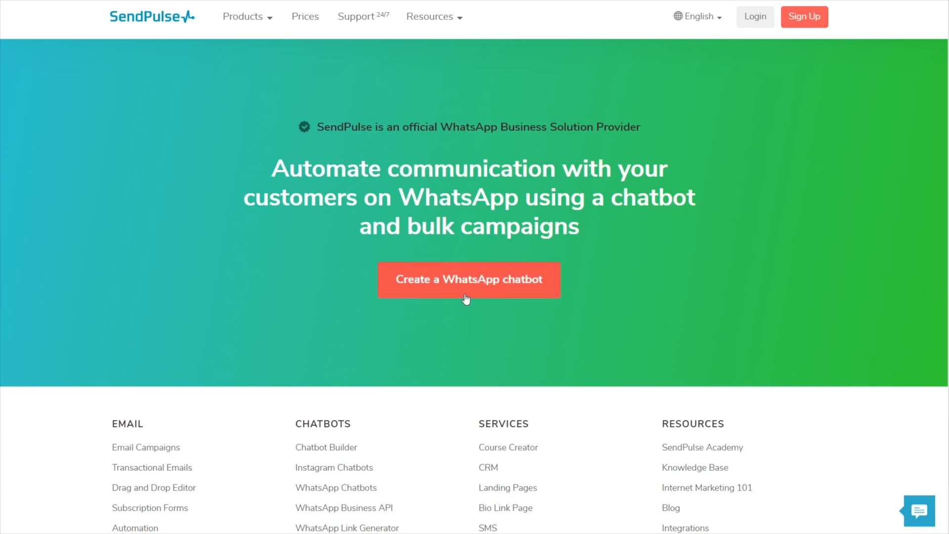
- Open the Registration dialog via 'Create a WhatsApp chatbot'
{"action": "left_click", "coordinate": [468, 280]}
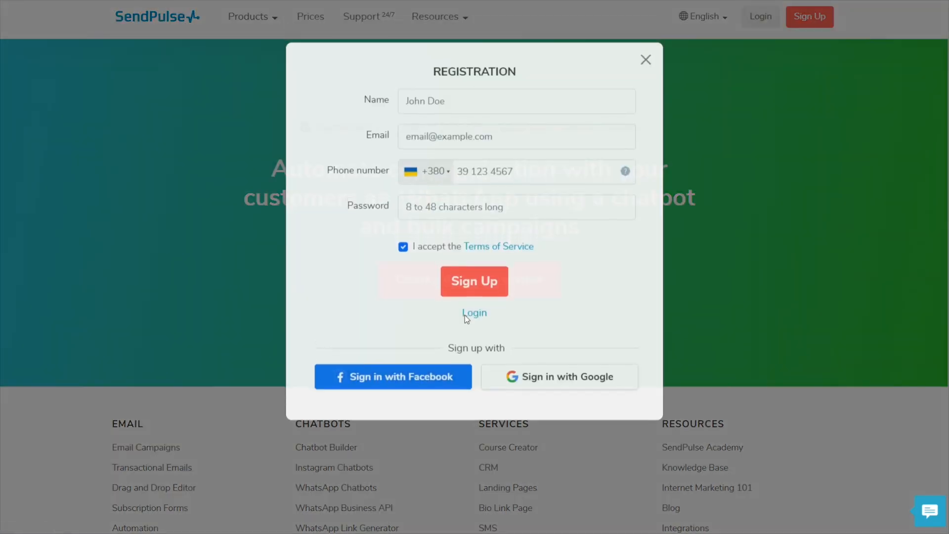